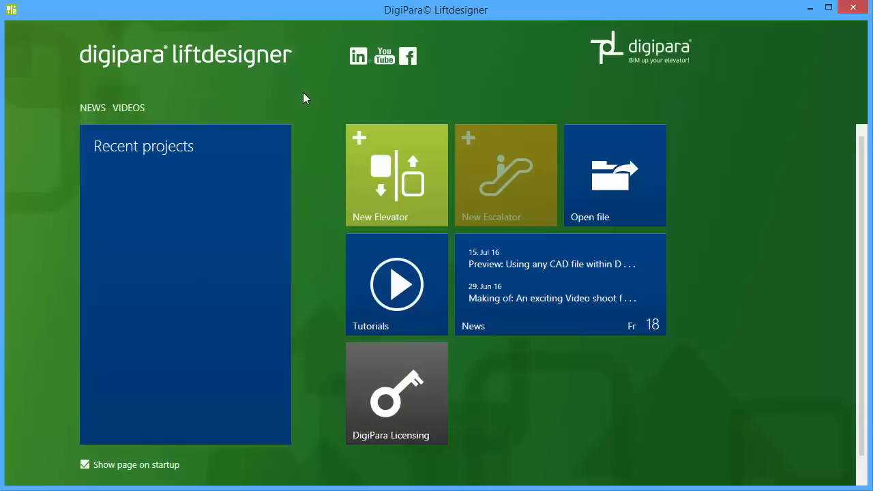
Start a new elevator and advance past building data and main requirements to elevator characteristics
left_click(395, 174)
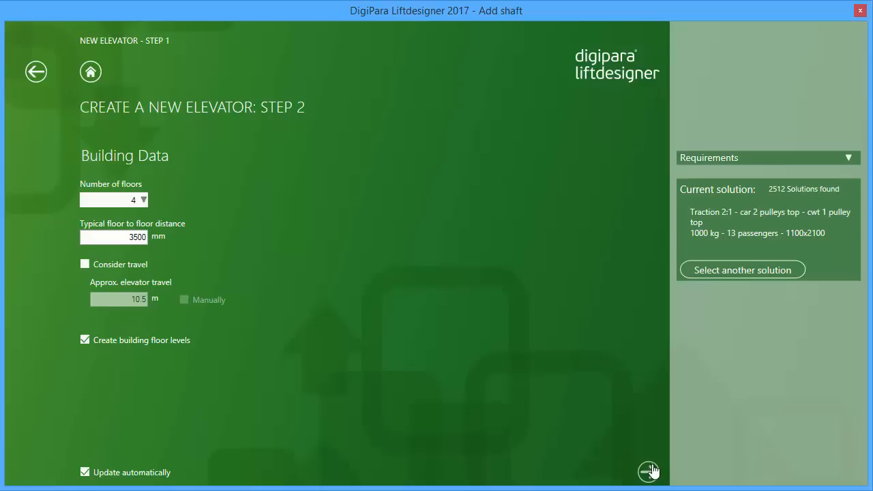
left_click(648, 469)
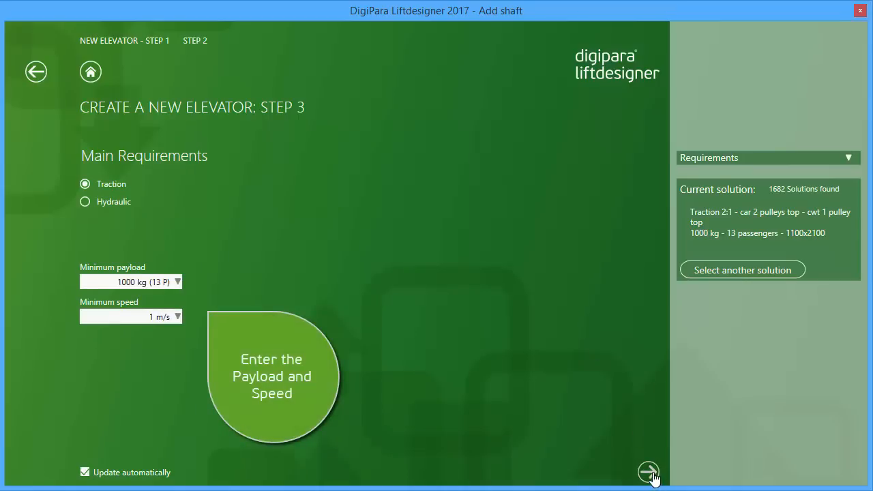
left_click(641, 469)
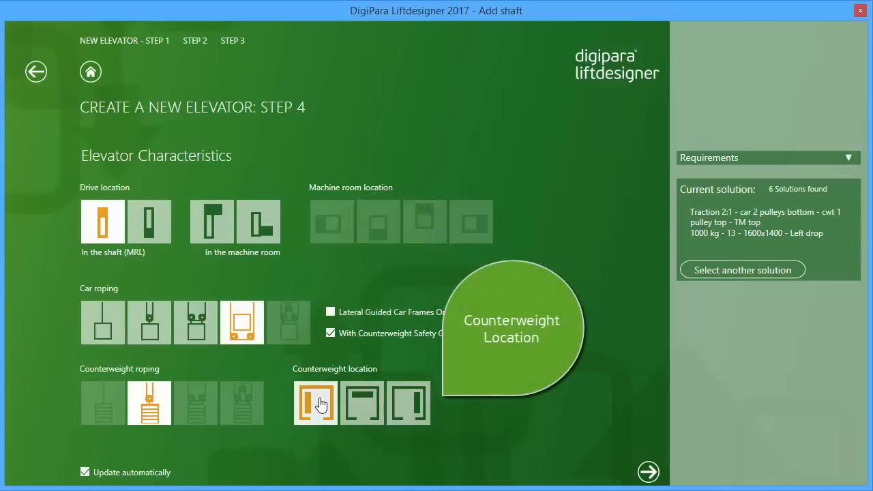
Finish the wizard so the project is created with its plan view and 3D shaft model
left_click(317, 404)
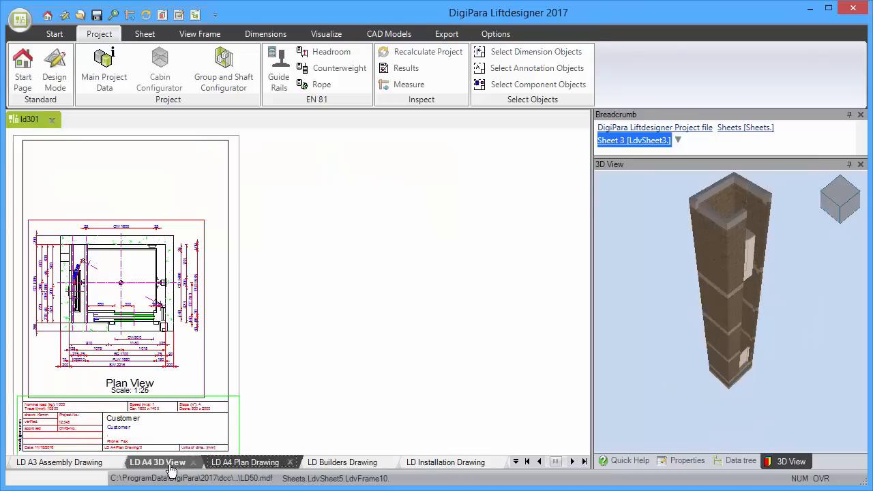
Show the EN81 guide rail calculation with car weights and the 1000 kg payload
left_click(52, 463)
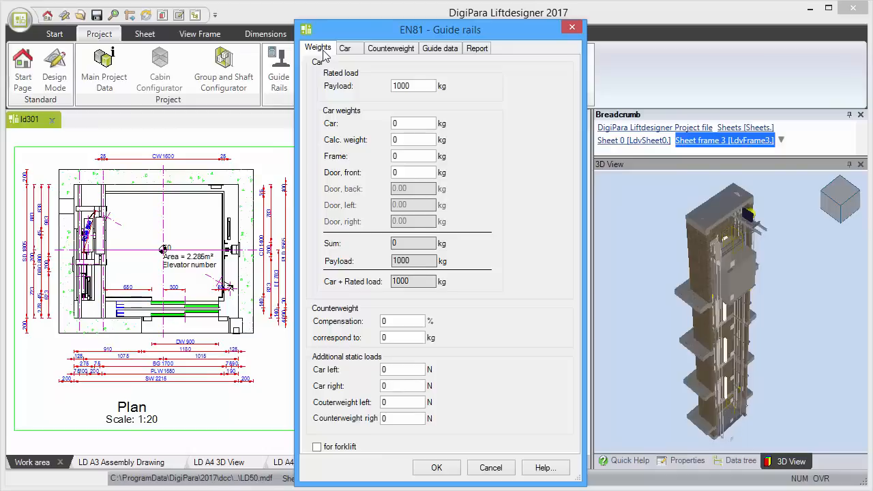
Review the car and counterweight guide rail results, then reach the Group and Shaft Configurator
left_click(345, 48)
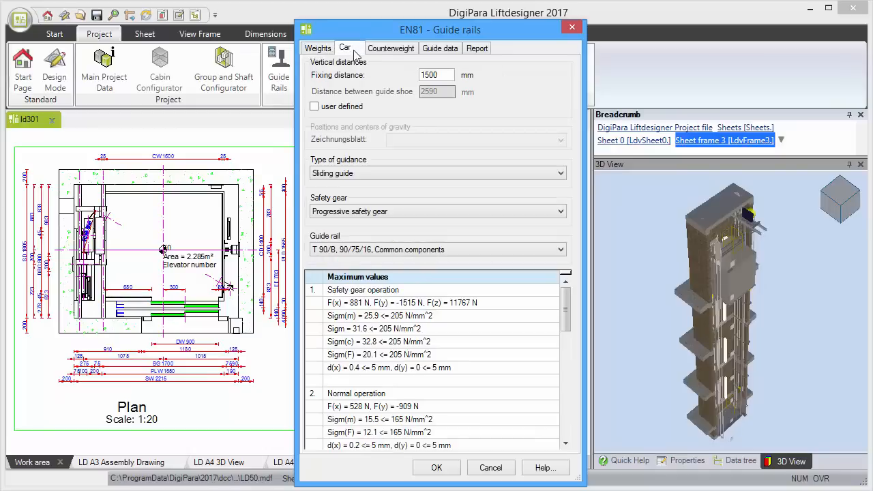
left_click(390, 48)
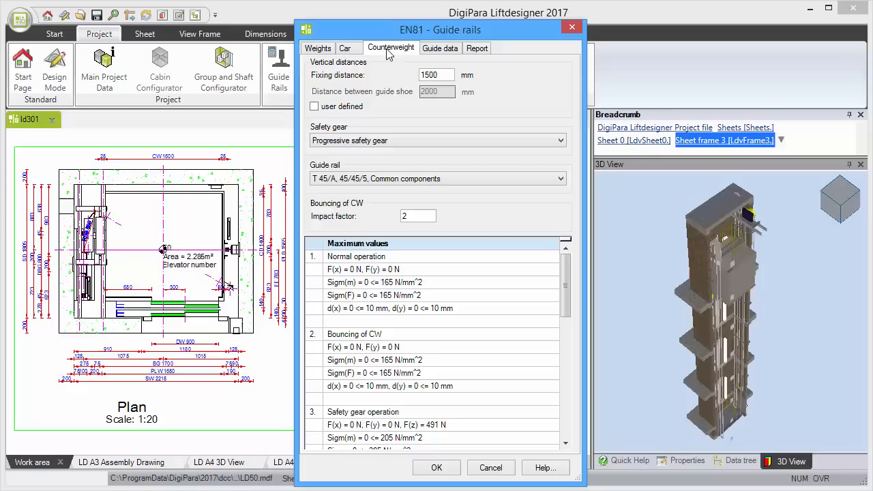
left_click(439, 48)
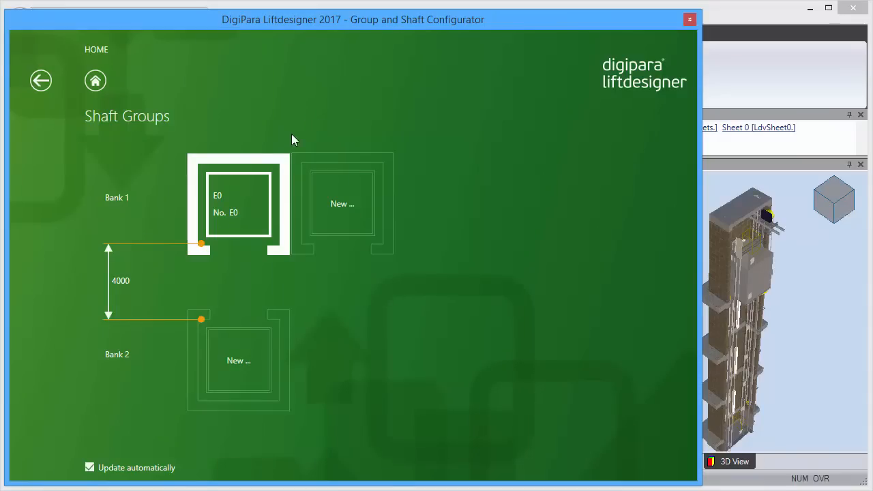
Copy elevator E0 as E1 in bank 1 and E2 in bank 2, then return to the project
left_click(283, 146)
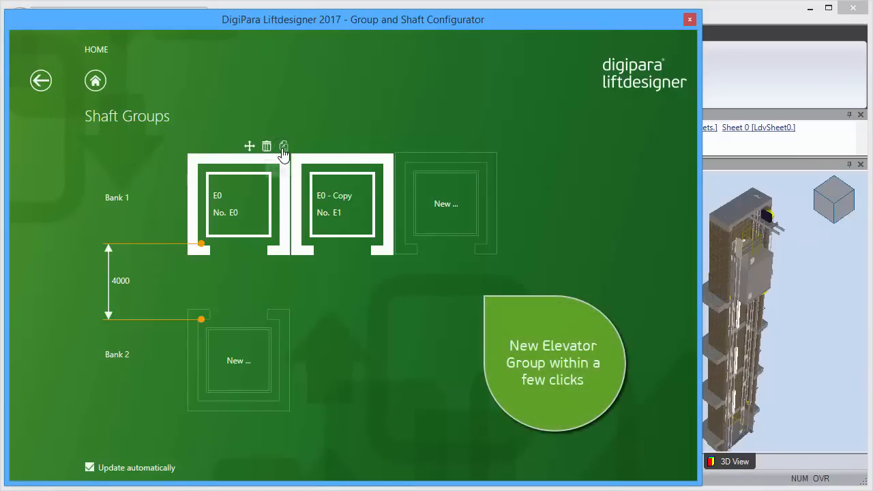
mouse_move(387, 146)
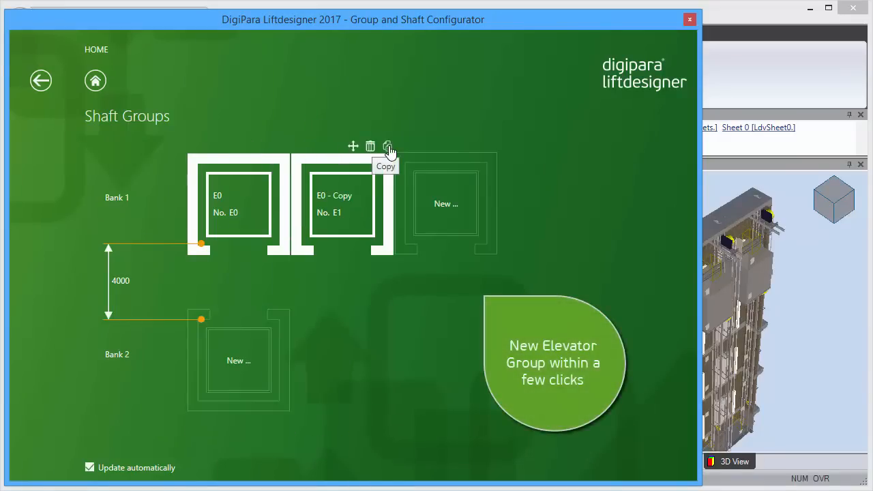
left_click(387, 146)
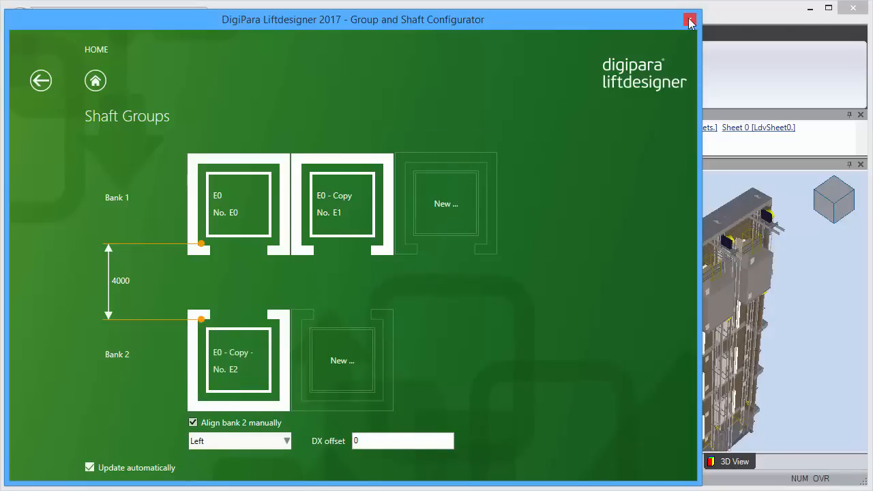
left_click(689, 21)
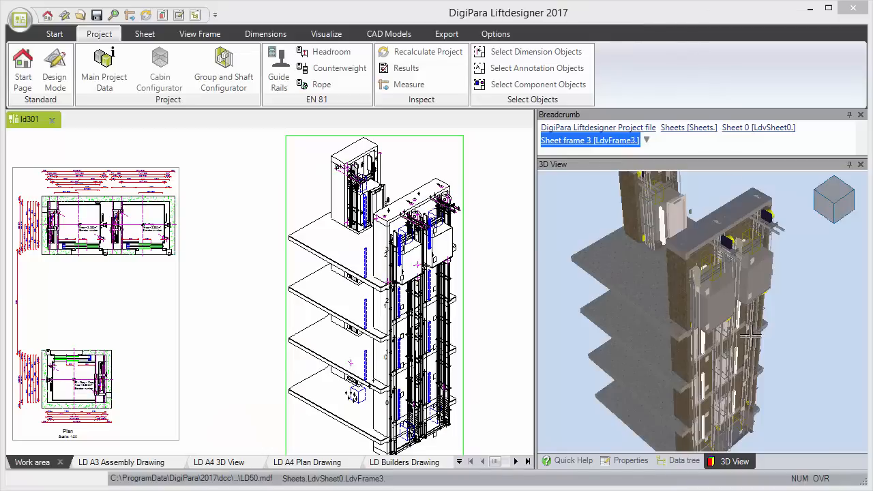